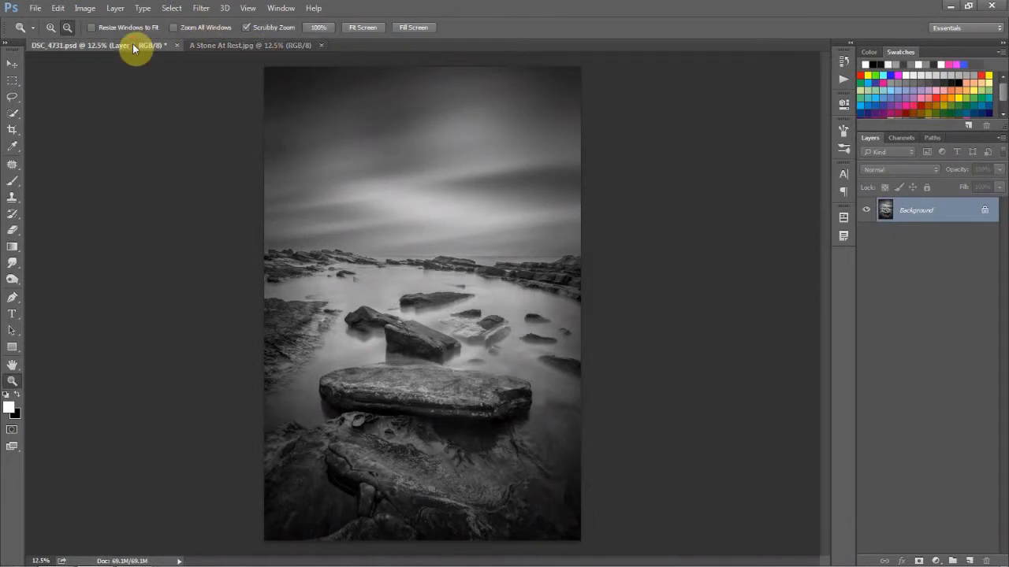
Switch to the DSC_4731.psd document holding the original cloudy-sky seascape.
click(237, 44)
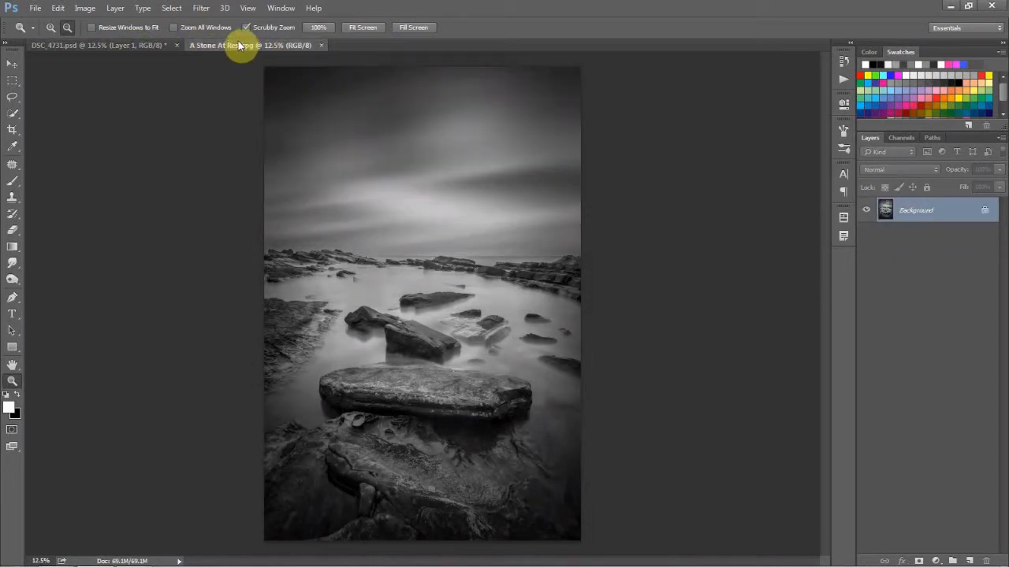
click(79, 44)
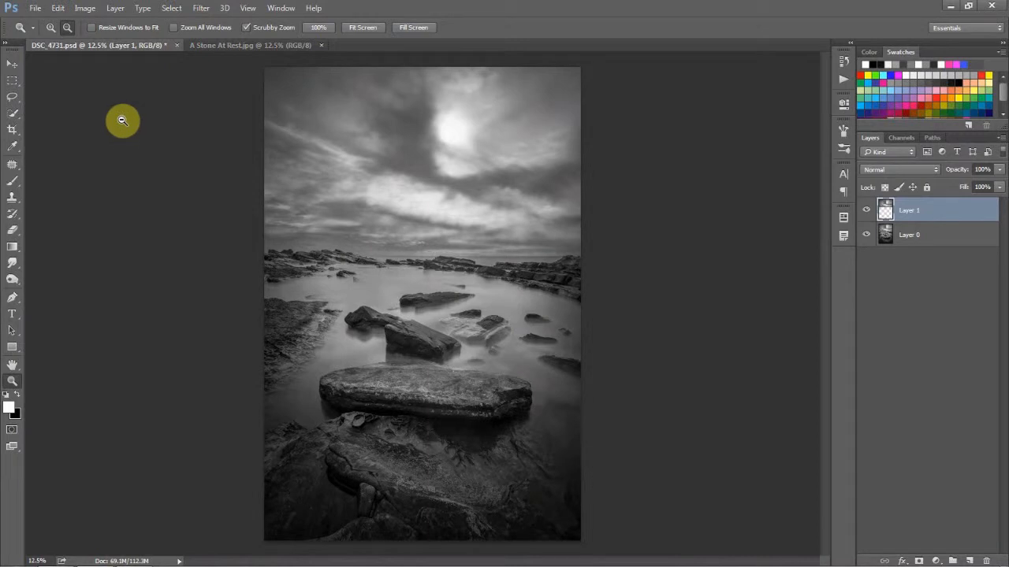
mouse_move(120, 124)
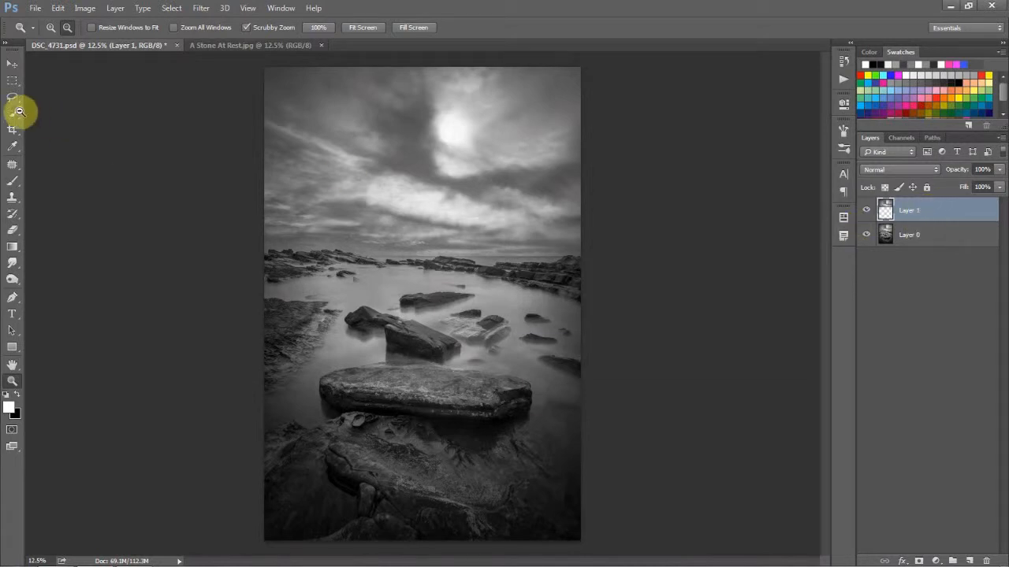
mouse_move(470, 194)
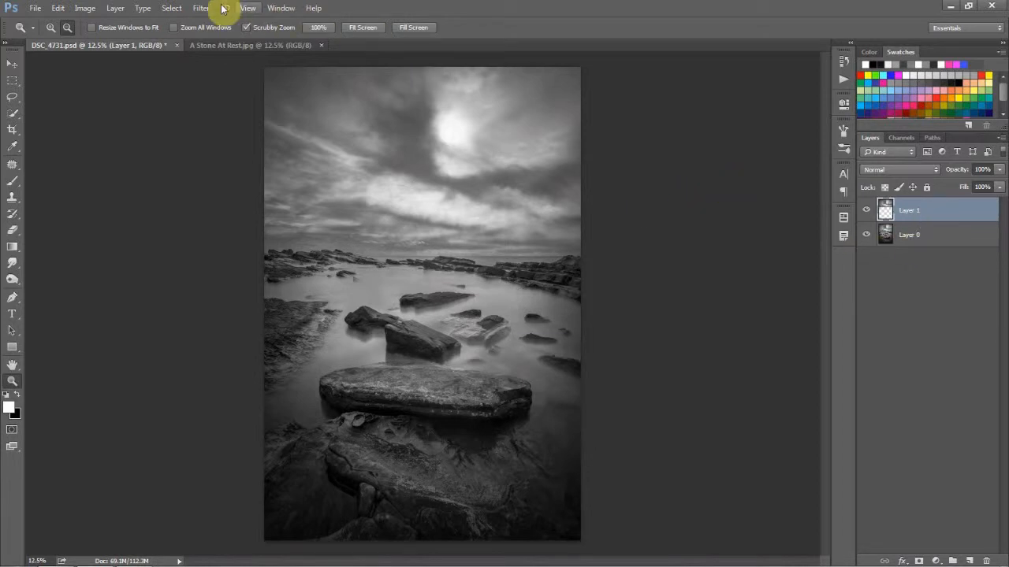
Apply Filter > Blur Gallery > Path Blur and draw a blur path rising from left sky to upper right.
click(196, 10)
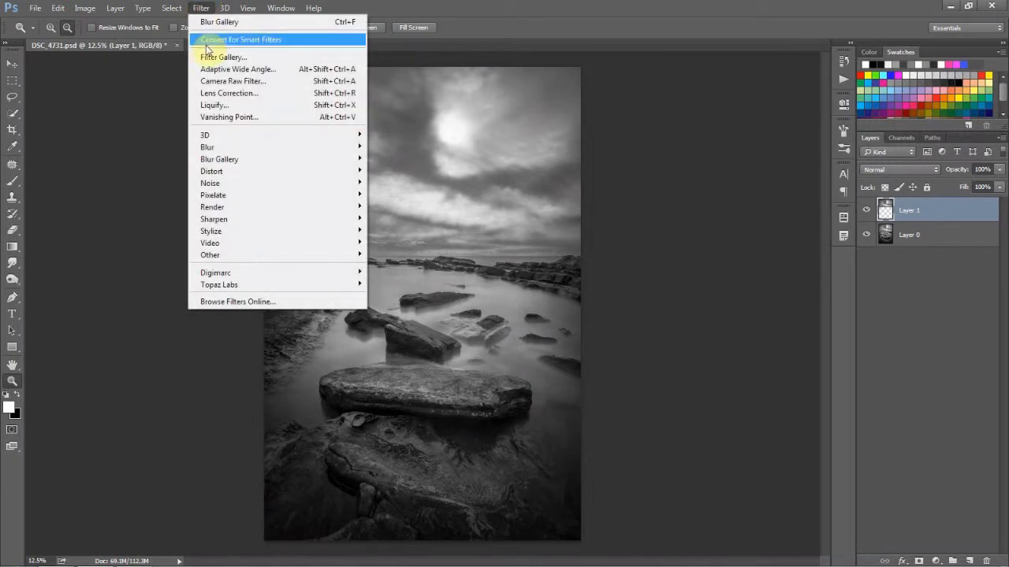
mouse_move(219, 159)
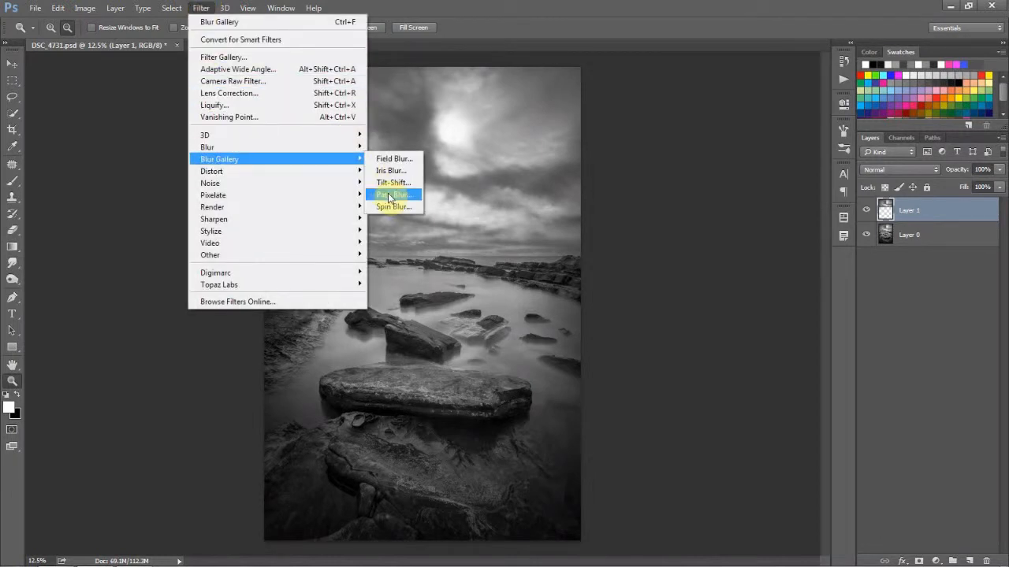
click(391, 195)
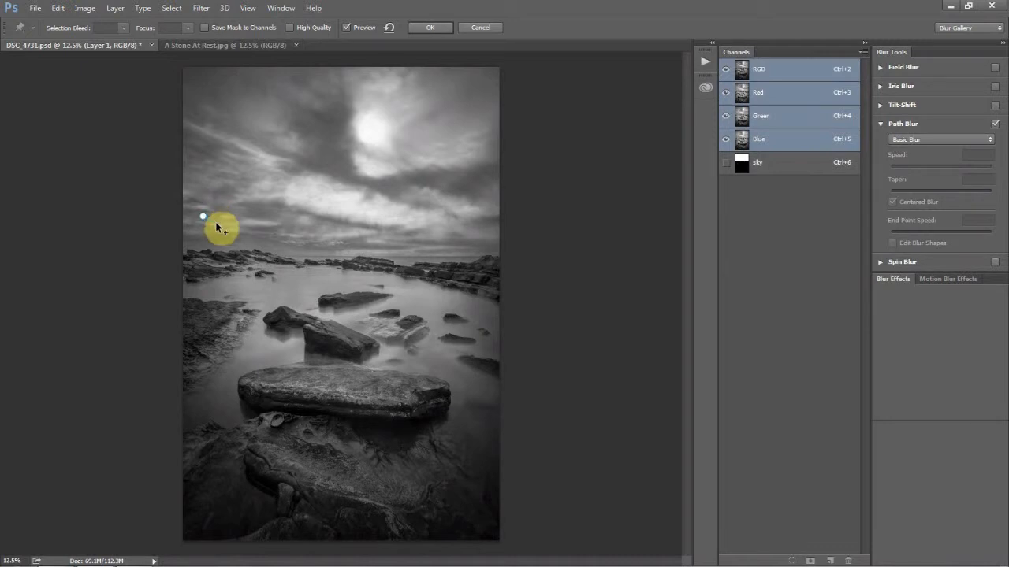
drag(202, 214, 476, 132)
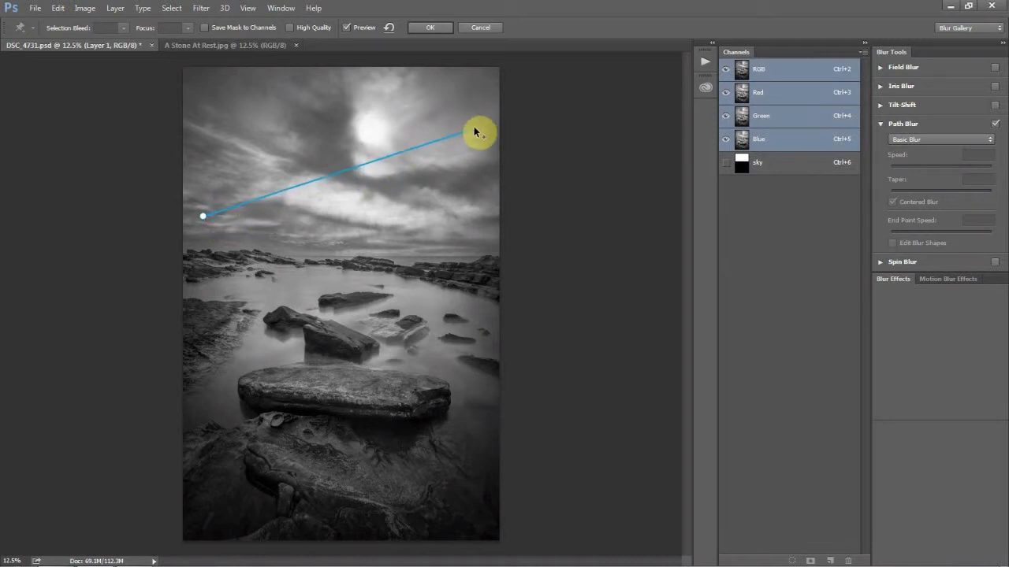
drag(479, 133, 480, 123)
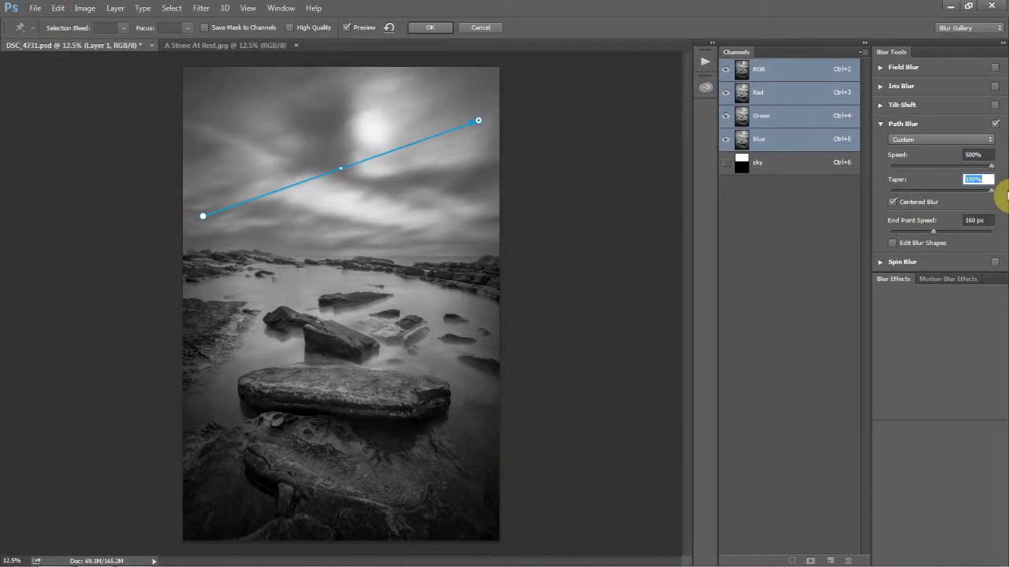
mouse_move(974, 192)
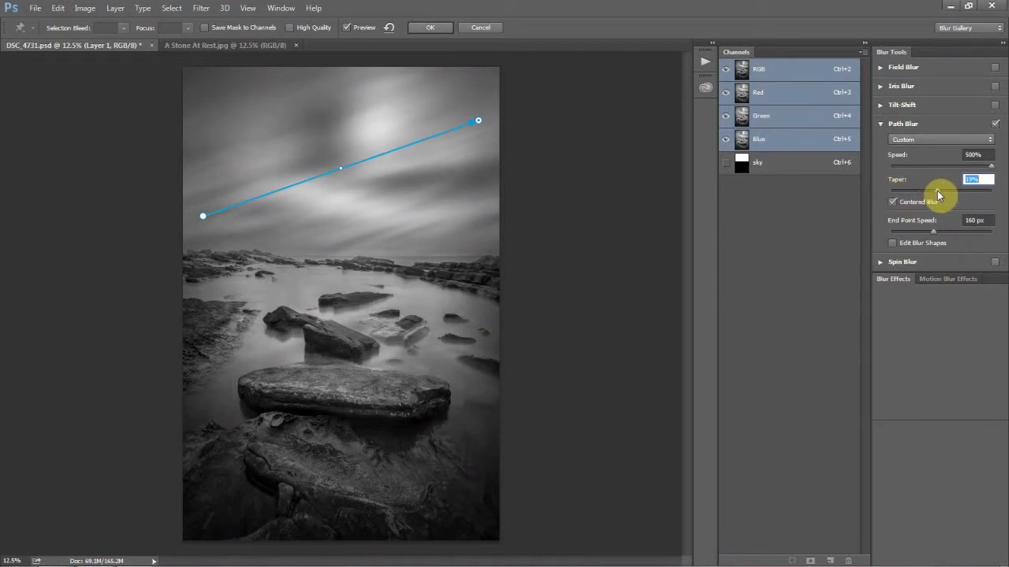
mouse_move(824, 262)
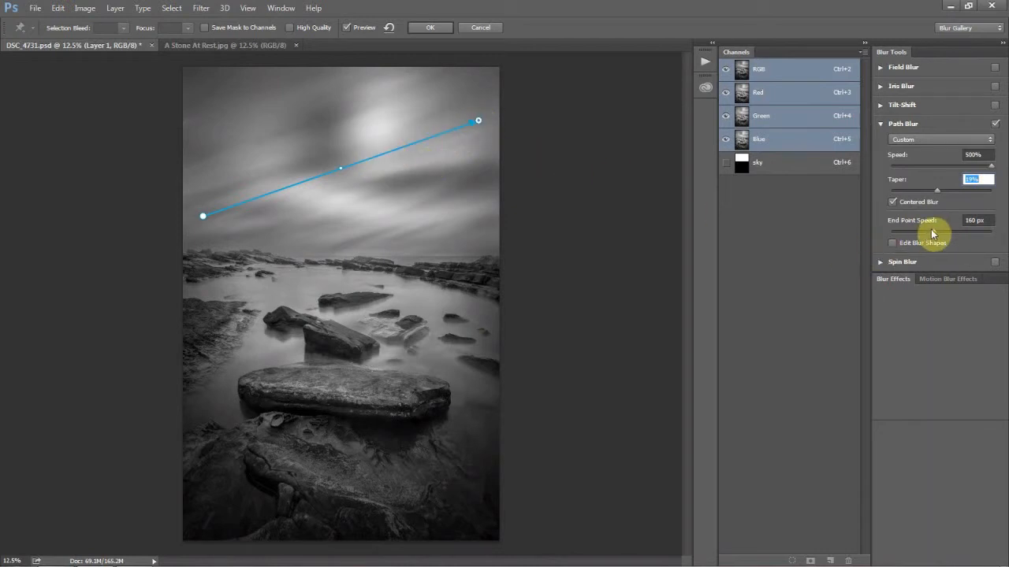
mouse_move(933, 233)
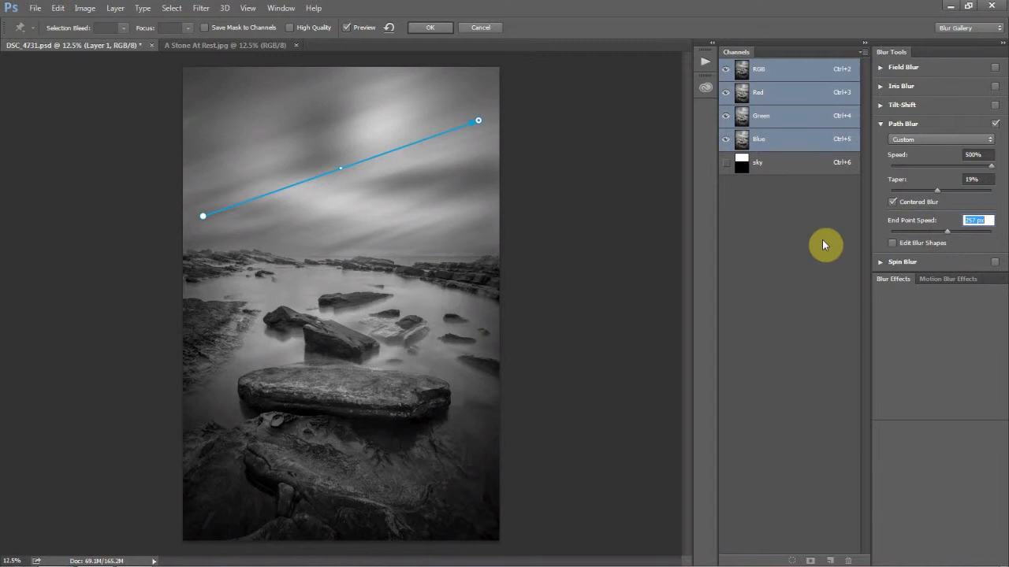
mouse_move(816, 245)
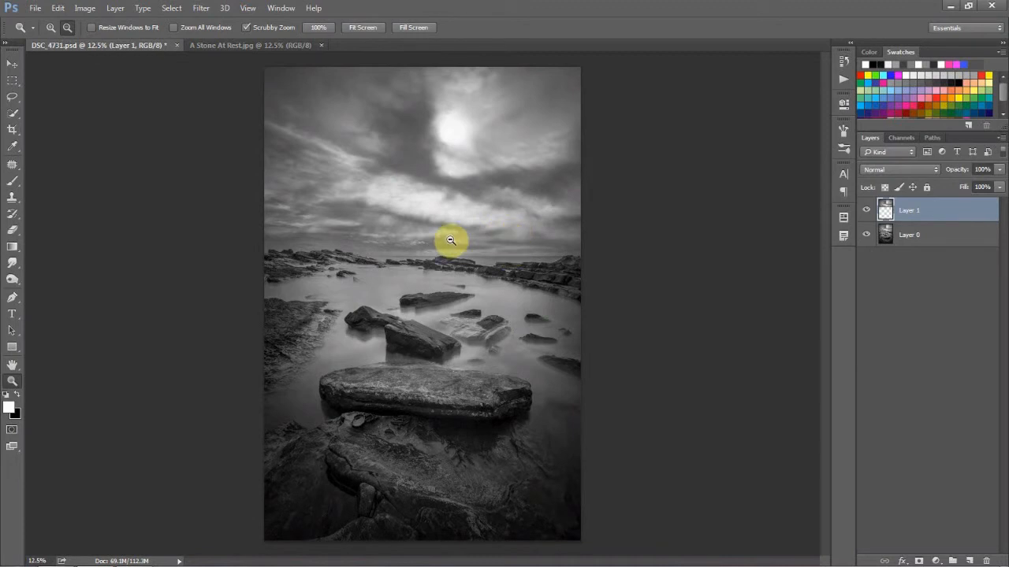
mouse_move(441, 142)
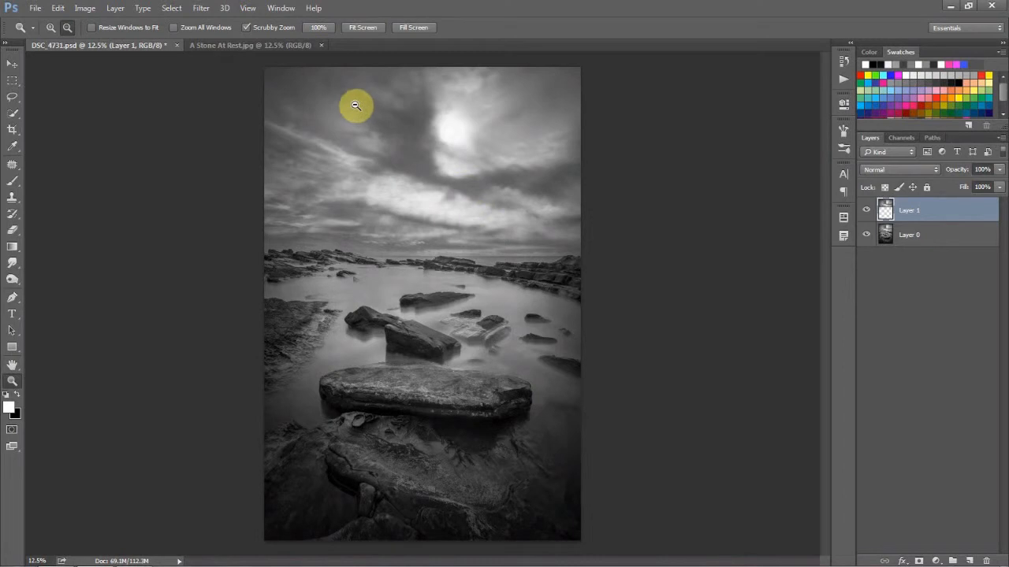
mouse_move(294, 74)
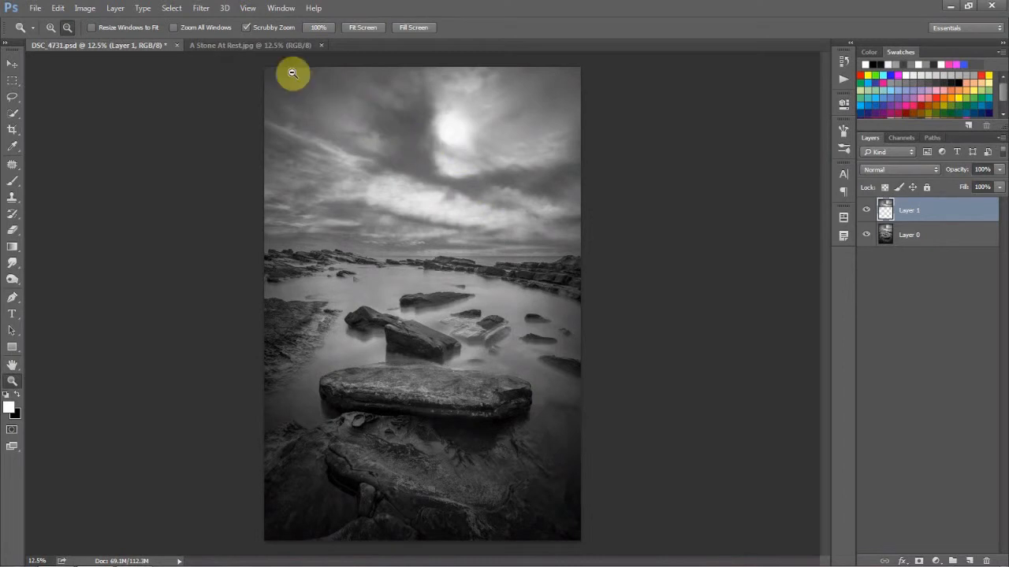
Switch to the A Stone At Rest.jpg document to compare the finished smoothed sky.
click(237, 44)
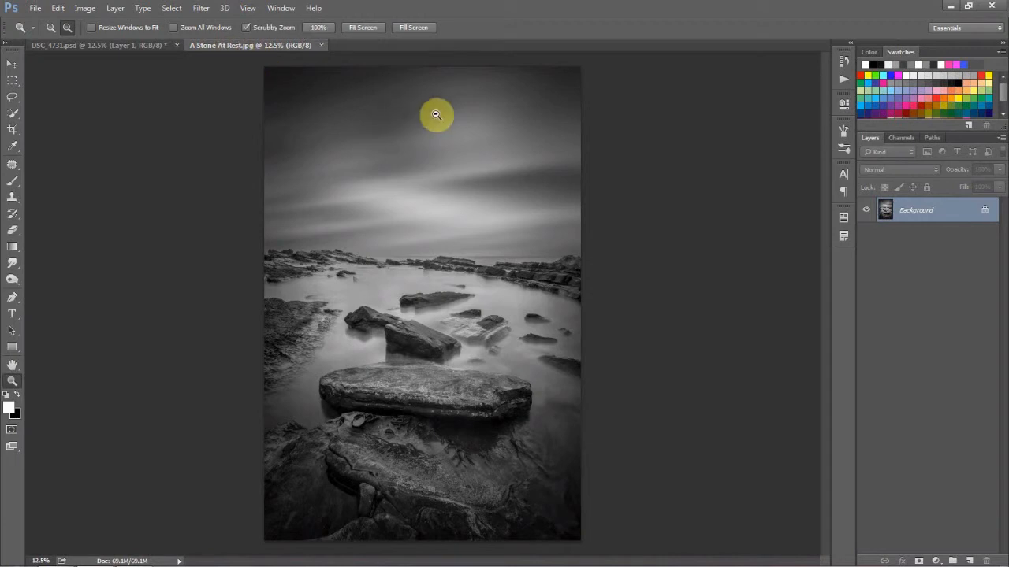
mouse_move(554, 136)
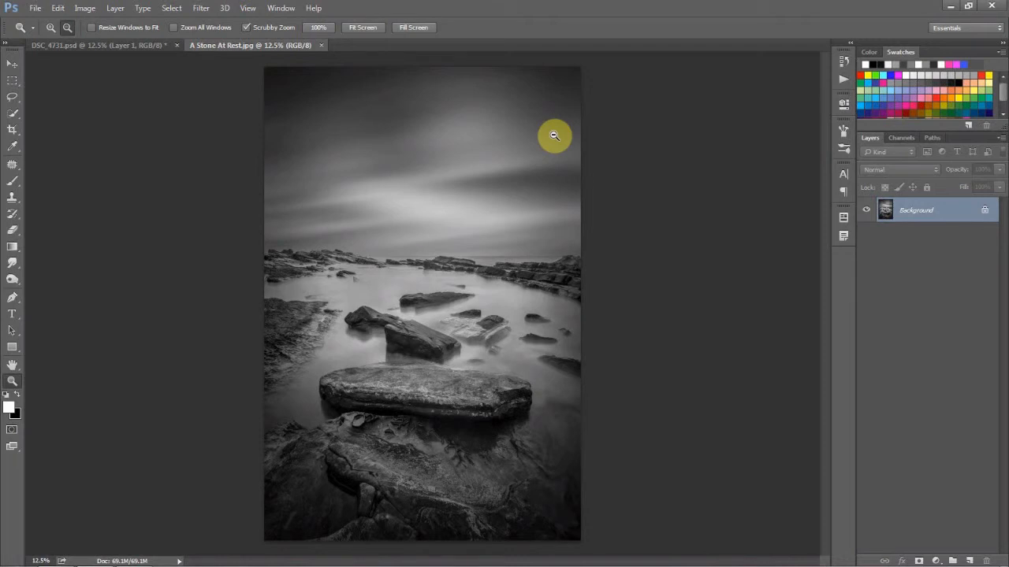
mouse_move(538, 155)
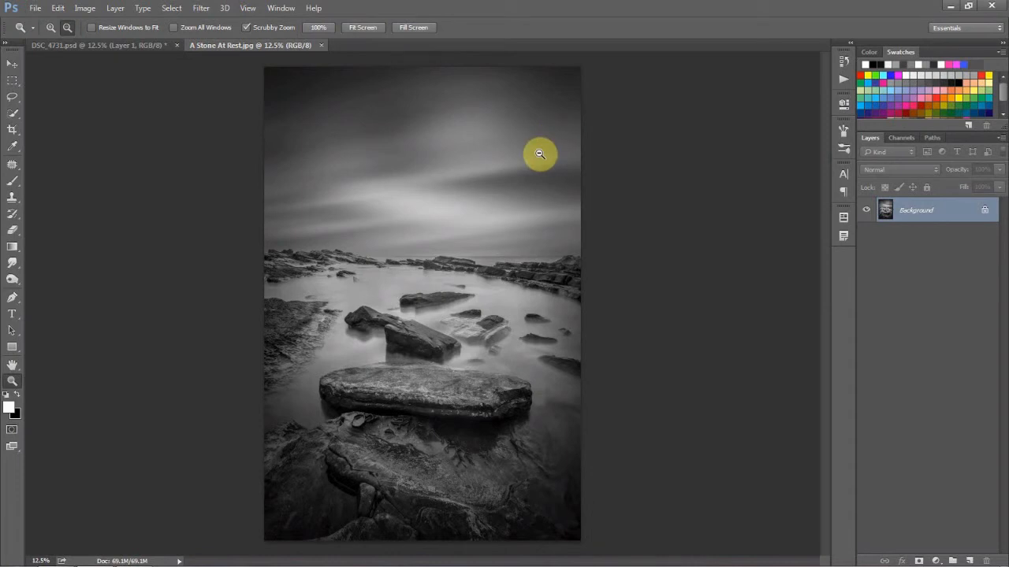
mouse_move(640, 171)
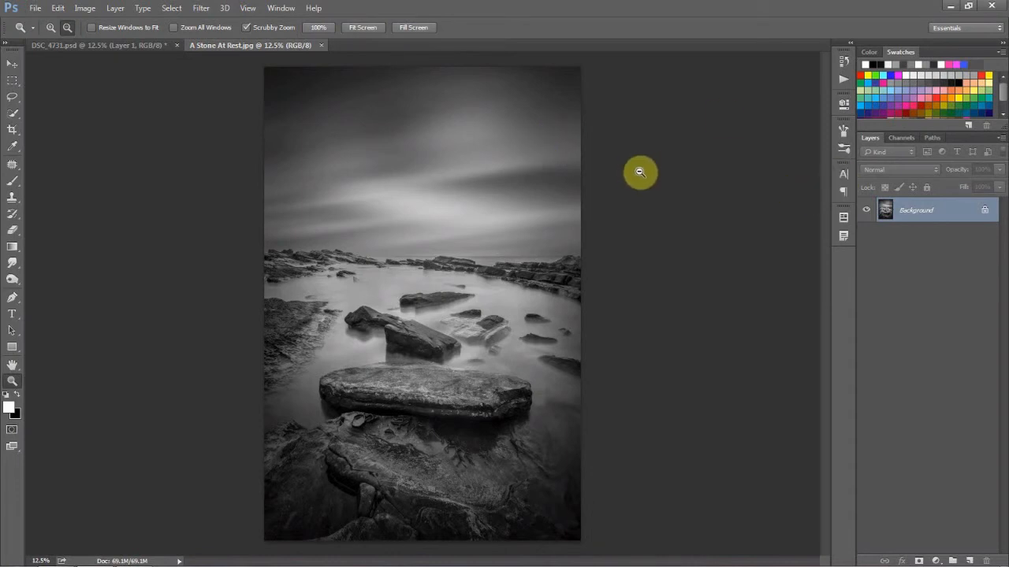
mouse_move(636, 172)
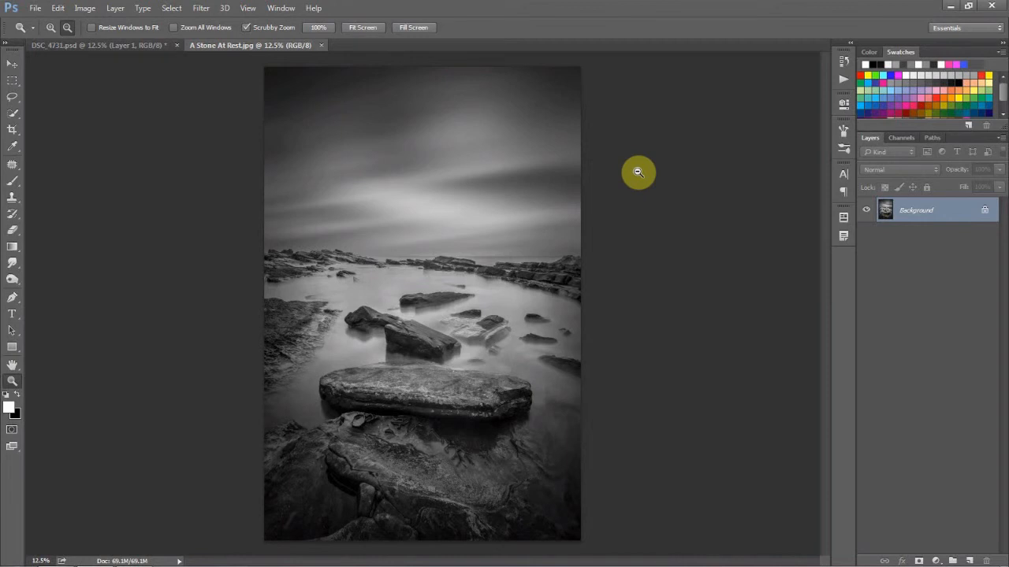
mouse_move(665, 183)
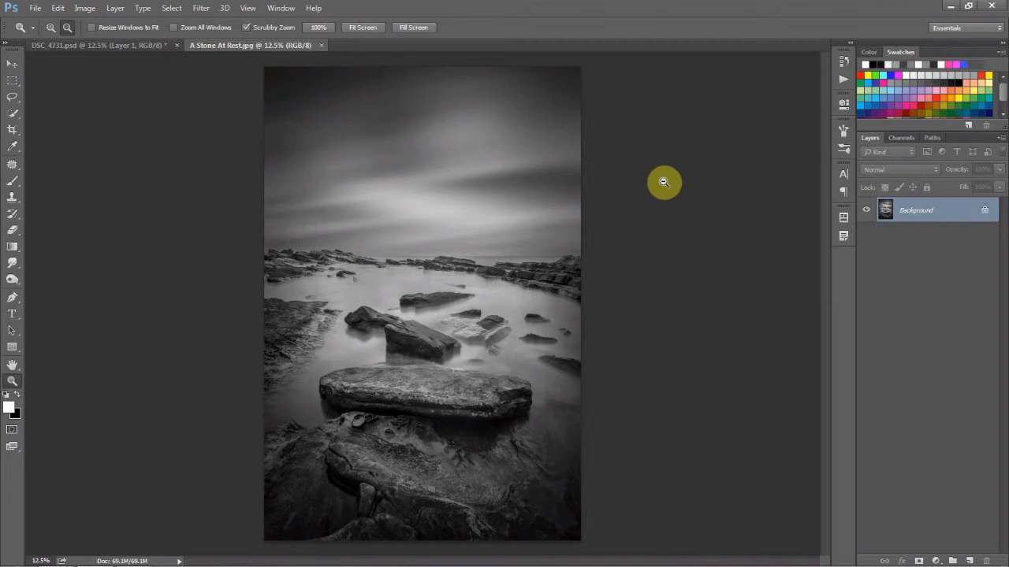